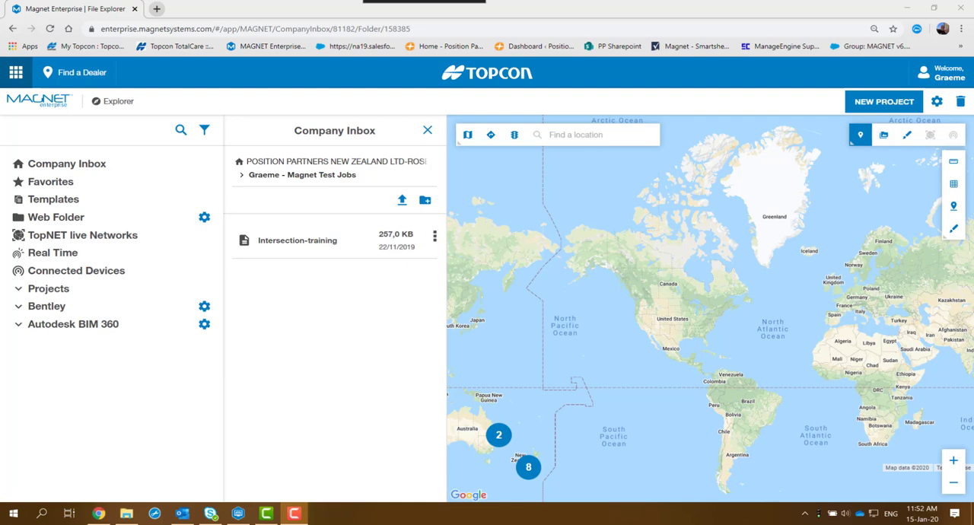
mouse_move(243, 414)
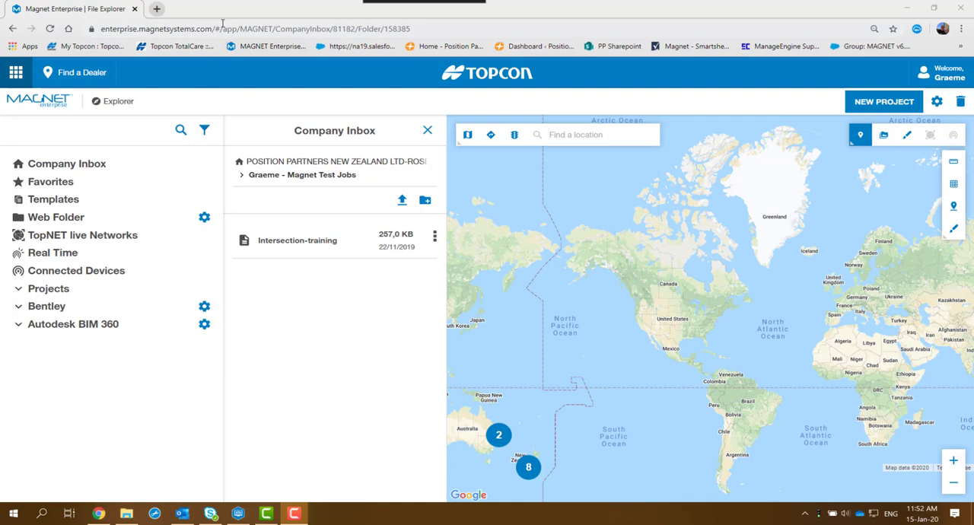
mouse_move(245, 58)
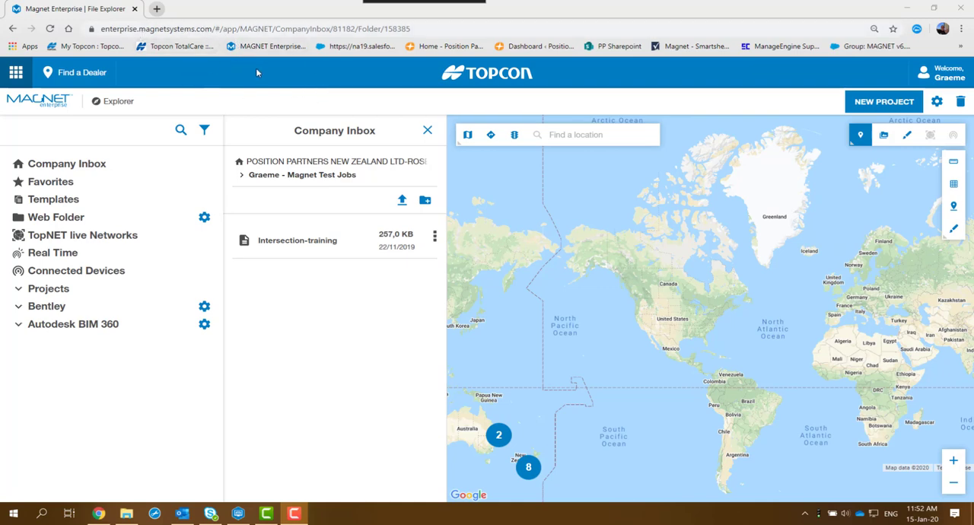
mouse_move(384, 316)
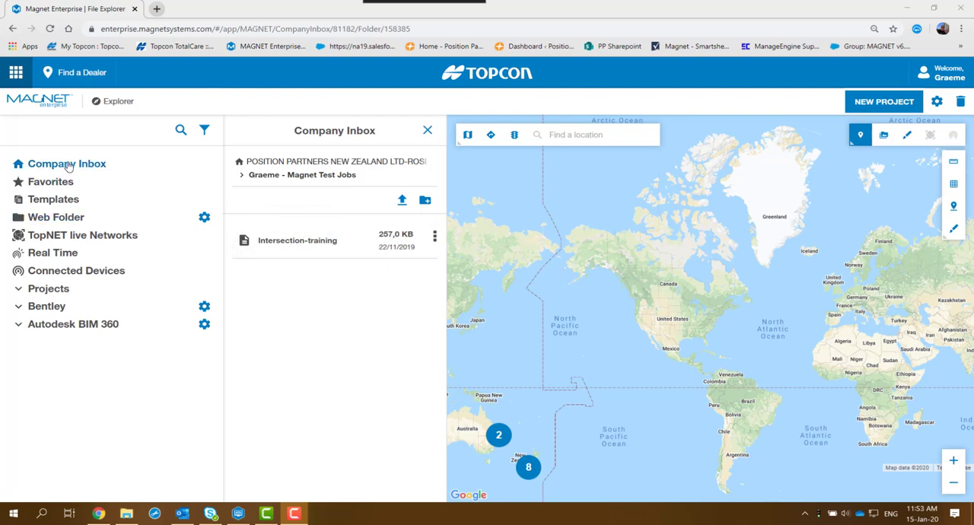
mouse_move(140, 170)
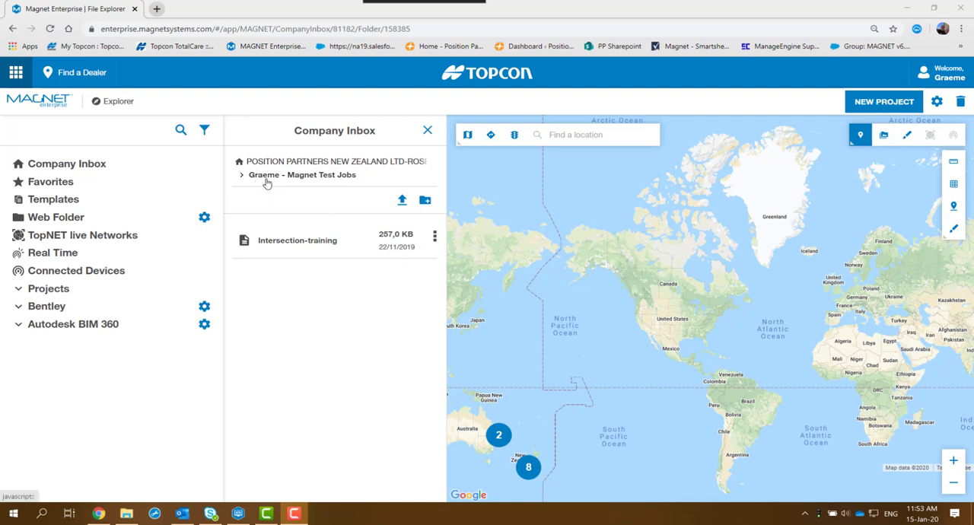
mouse_move(347, 186)
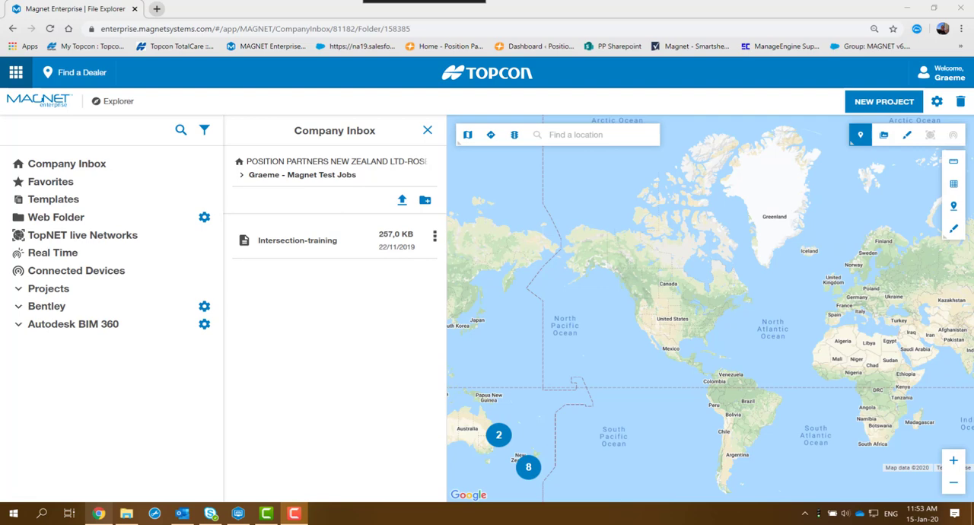
mouse_move(297, 453)
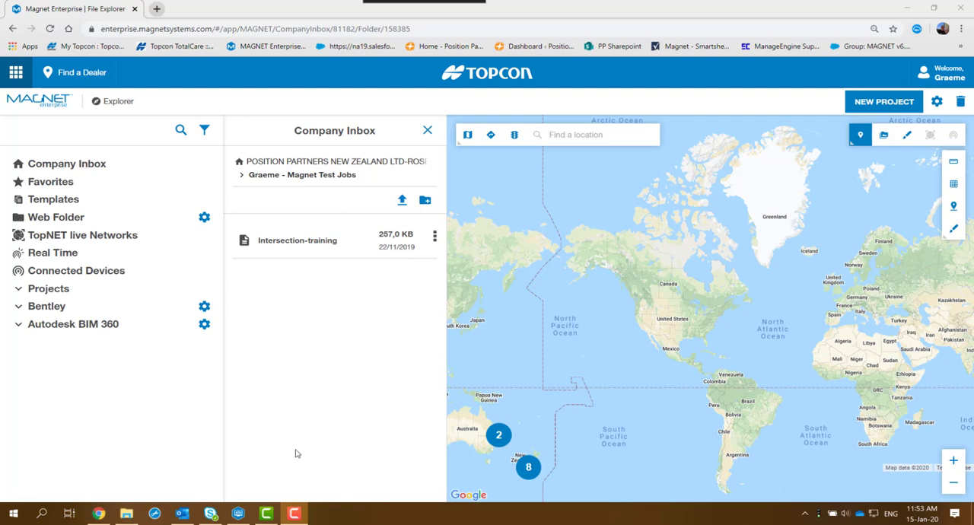
mouse_move(330, 231)
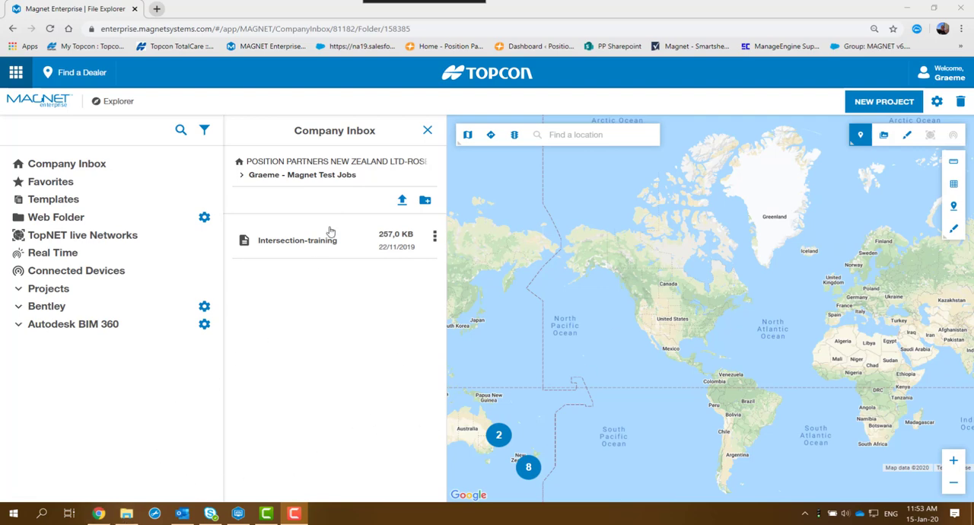
mouse_move(402, 199)
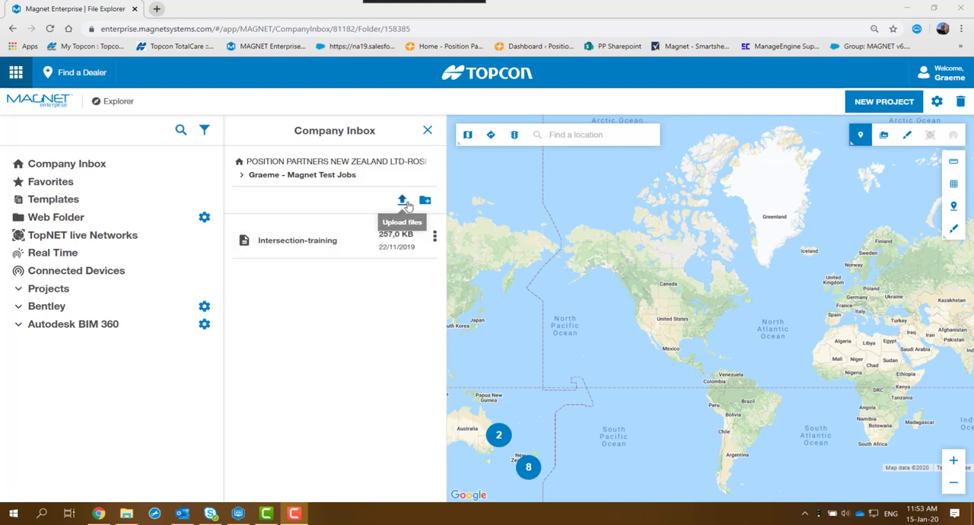
mouse_move(402, 201)
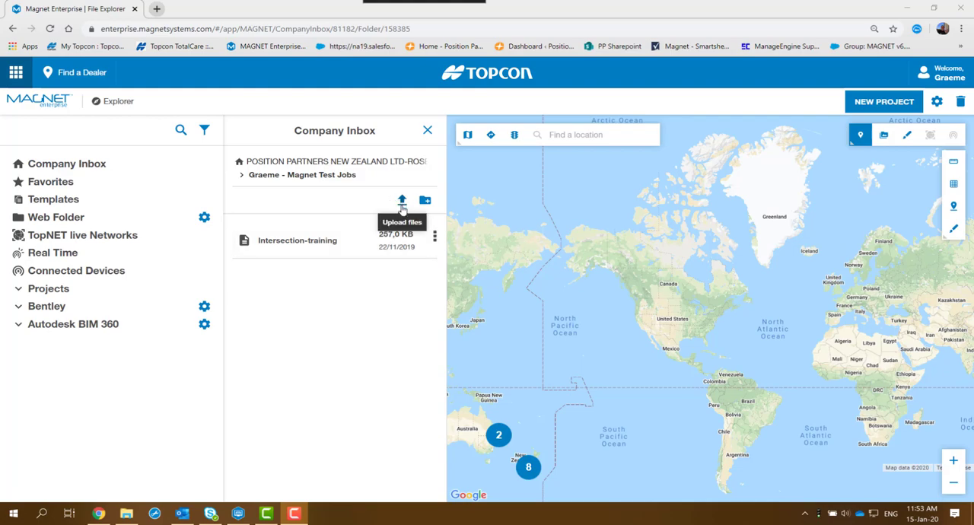
Upload INTRODETAILSURVEY-1.mjo into the Graeme - Magnet Test Jobs folder and dismiss the upload panel
click(401, 200)
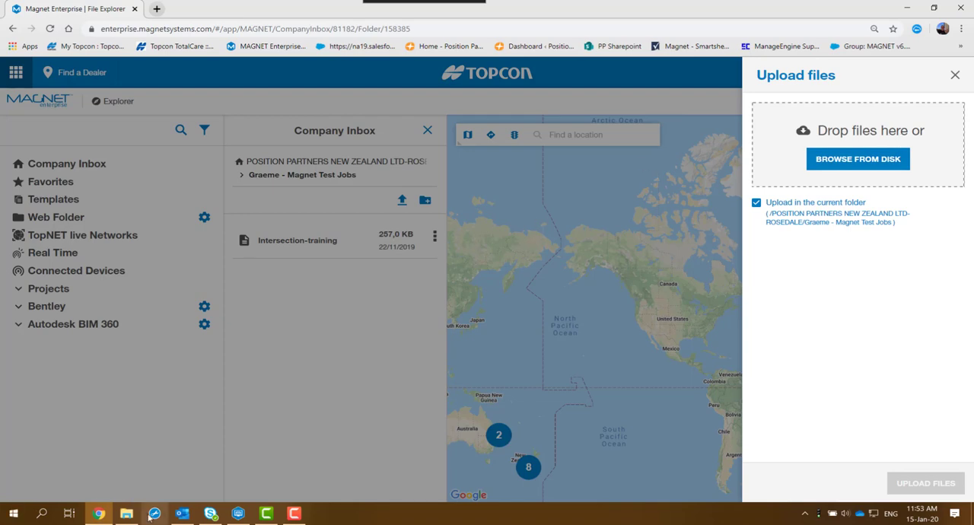
mouse_move(127, 513)
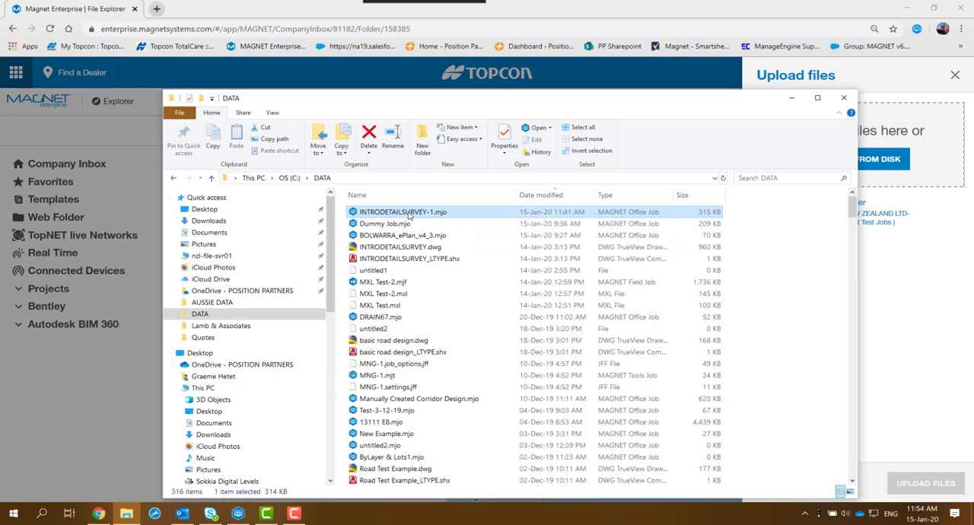
mouse_move(377, 219)
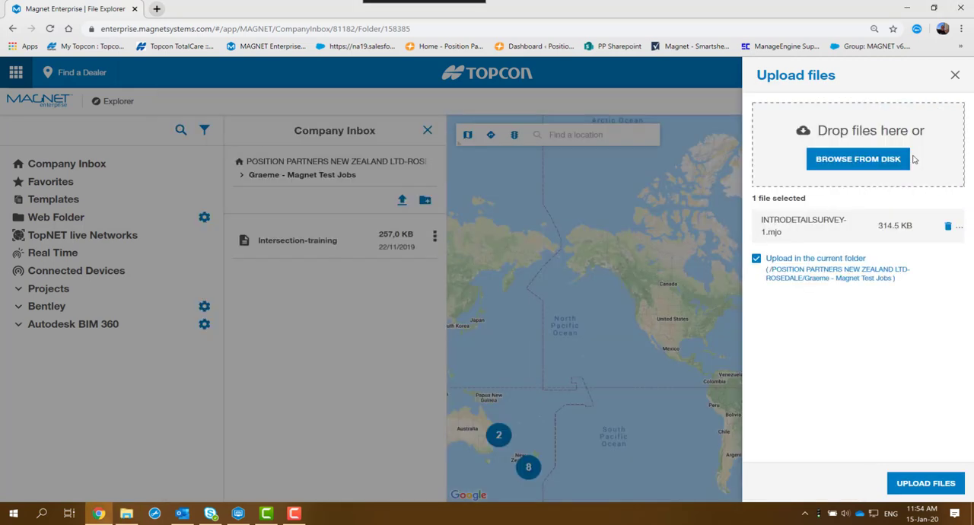
mouse_move(926, 436)
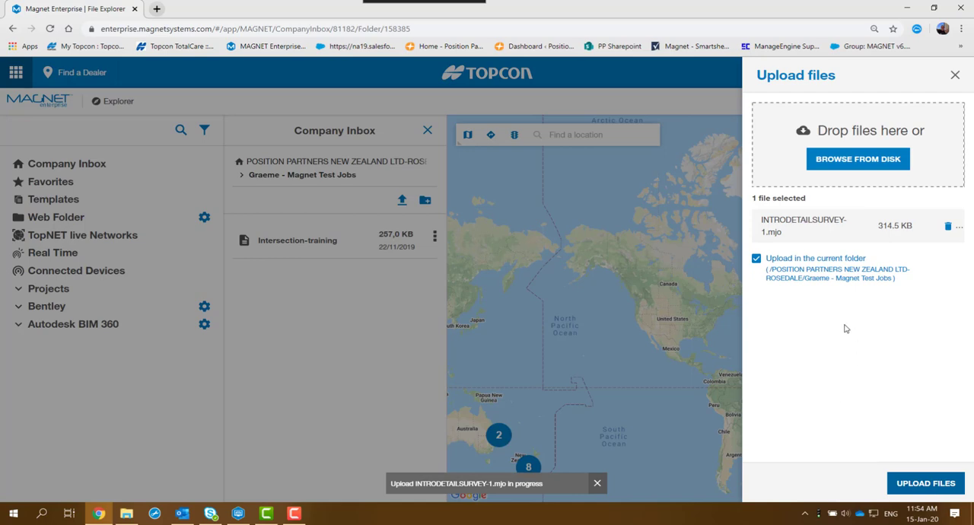
mouse_move(794, 312)
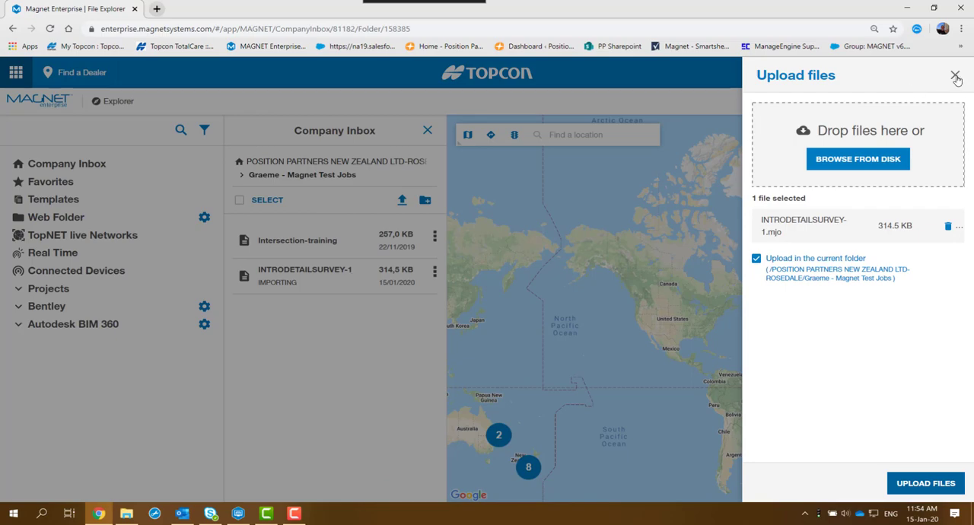
click(957, 76)
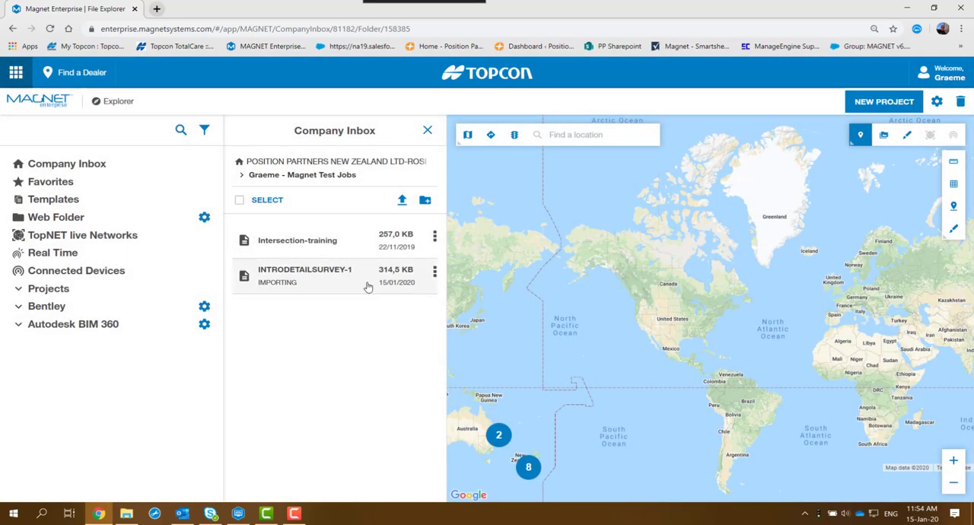
mouse_move(368, 292)
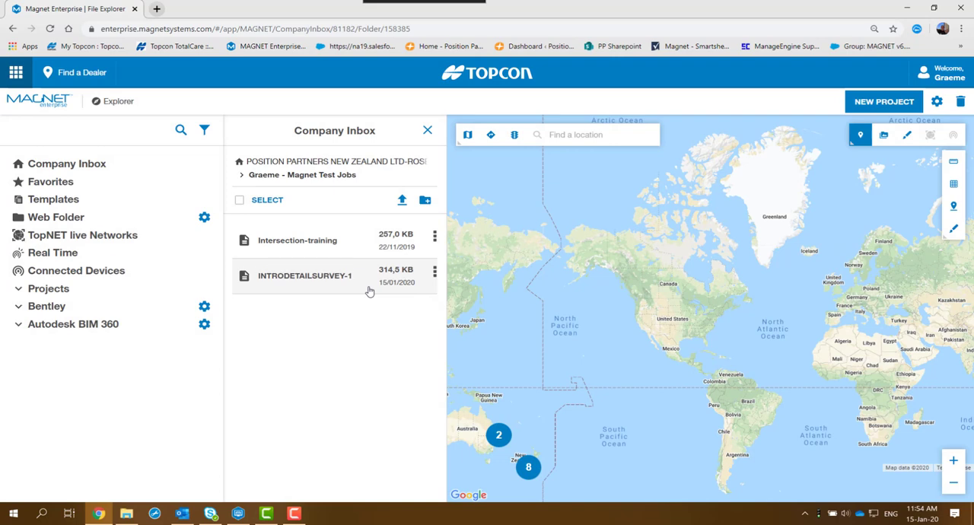
mouse_move(369, 328)
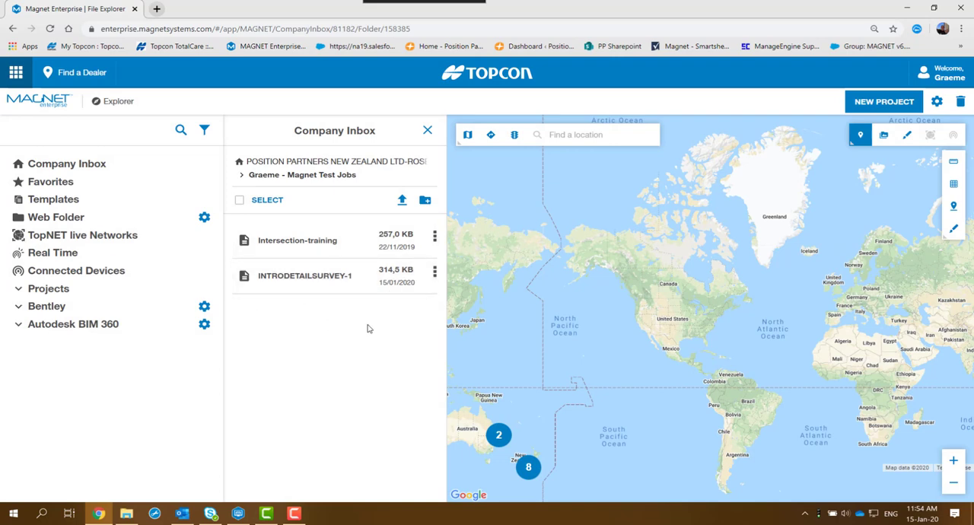
mouse_move(357, 283)
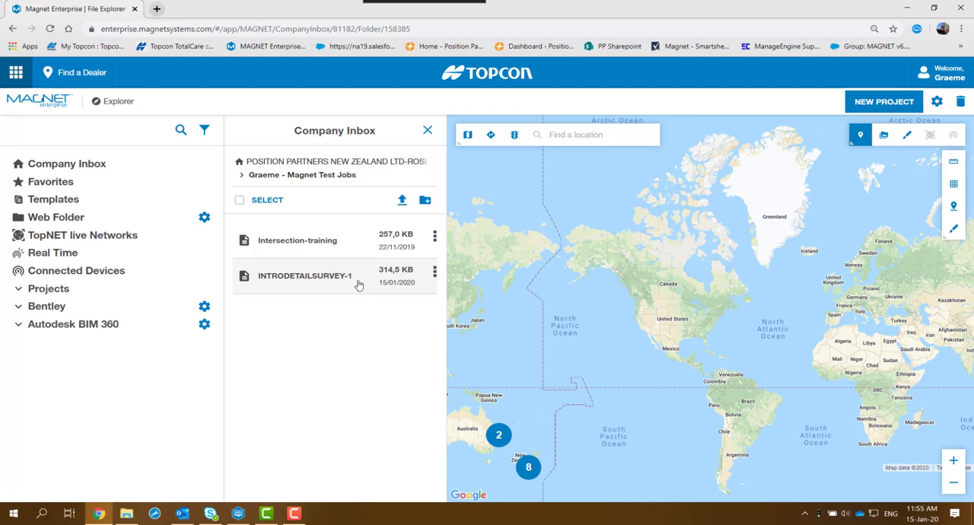
View the details and contained data of the uploaded 314.5 KB INTRODETAILSURVEY-1 job
click(304, 275)
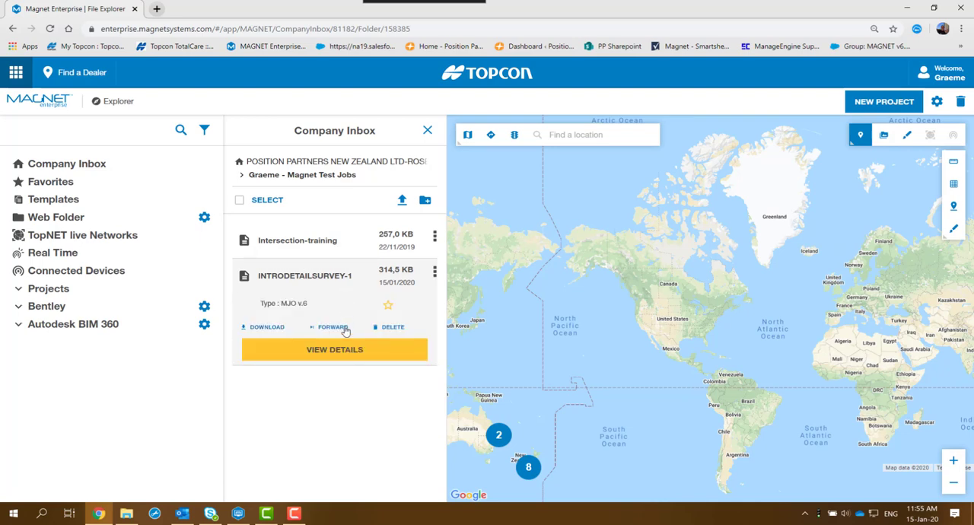
mouse_move(298, 306)
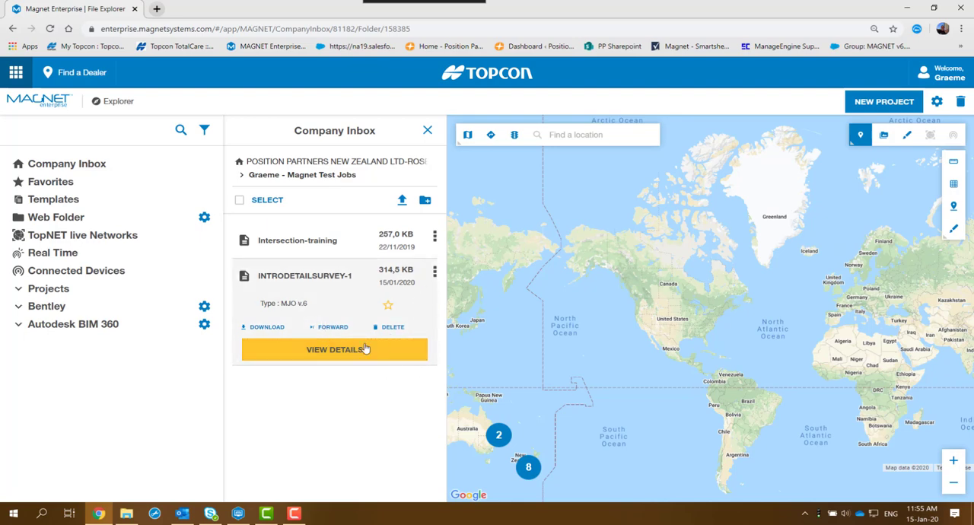
click(334, 350)
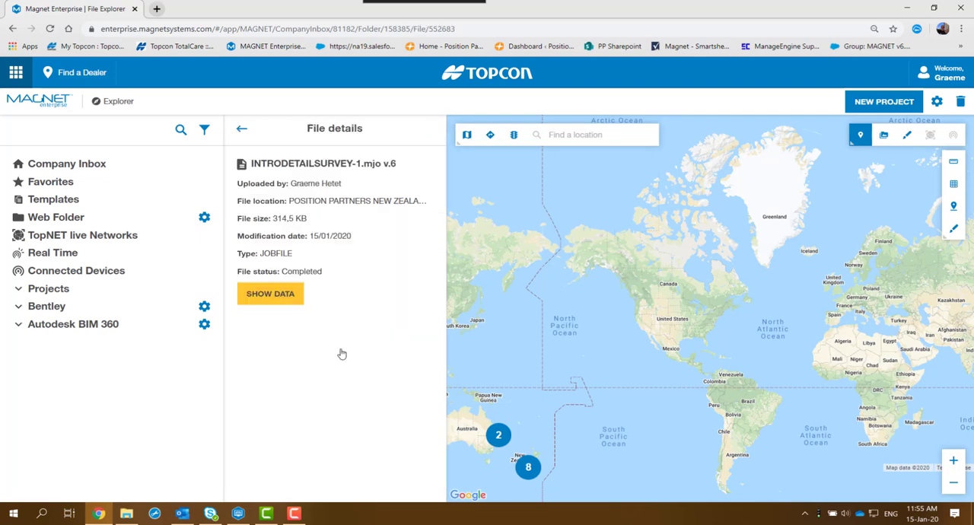
mouse_move(305, 229)
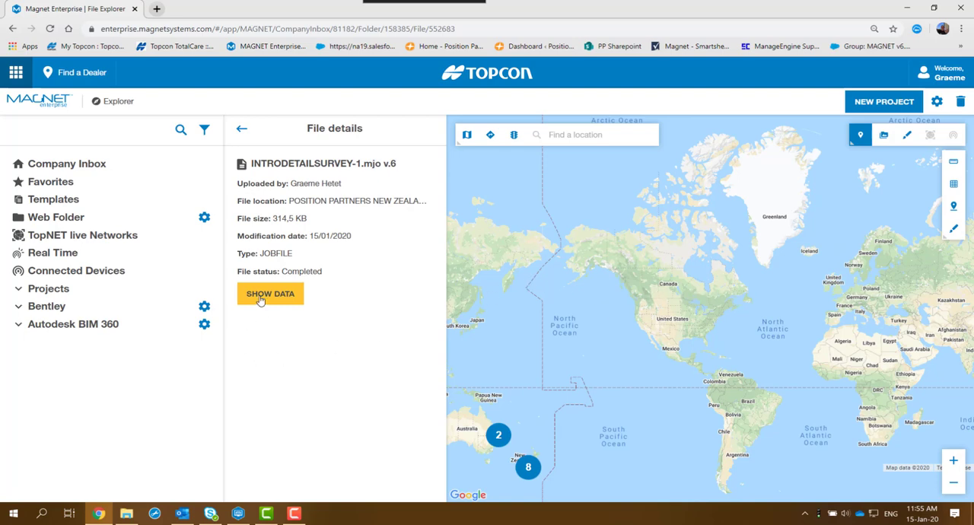
click(241, 127)
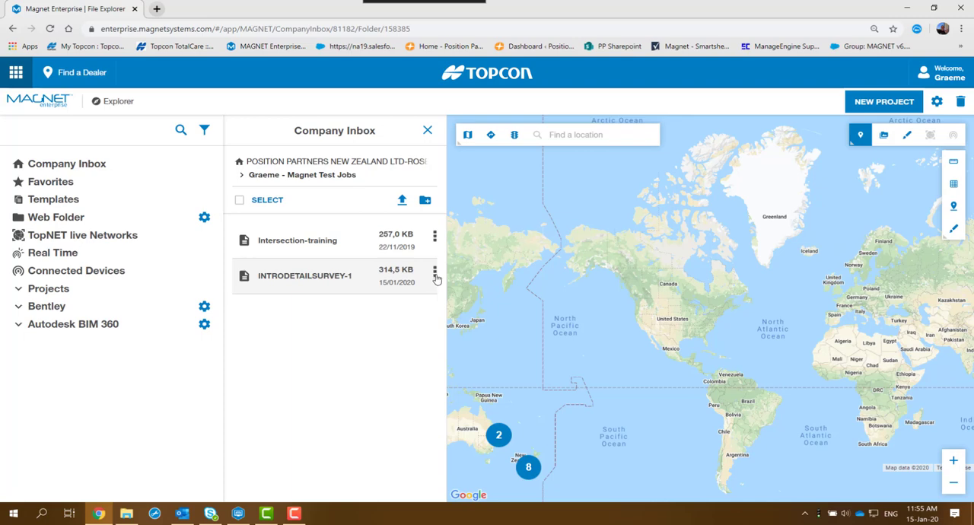
Run Downgrade to v5 on the INTRODETAILSURVEY-1 job from its actions menu
click(435, 271)
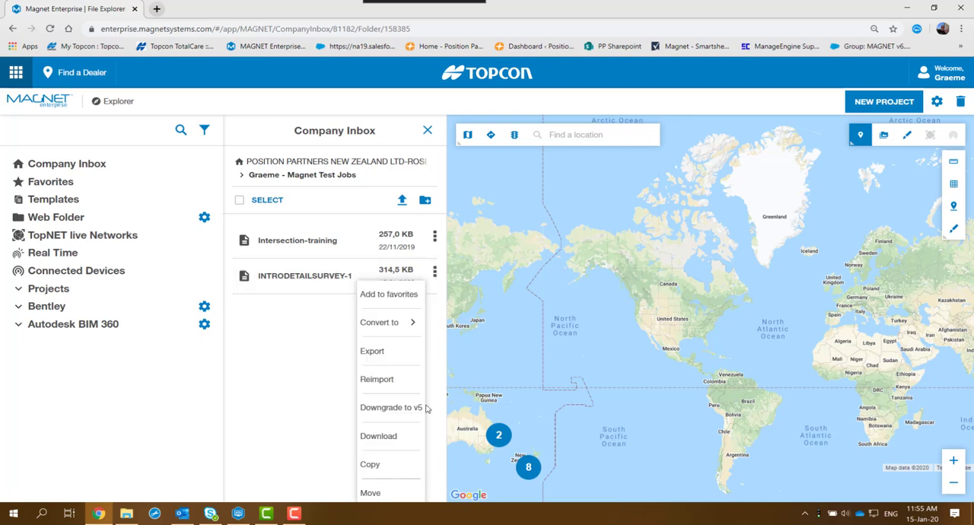
mouse_move(390, 407)
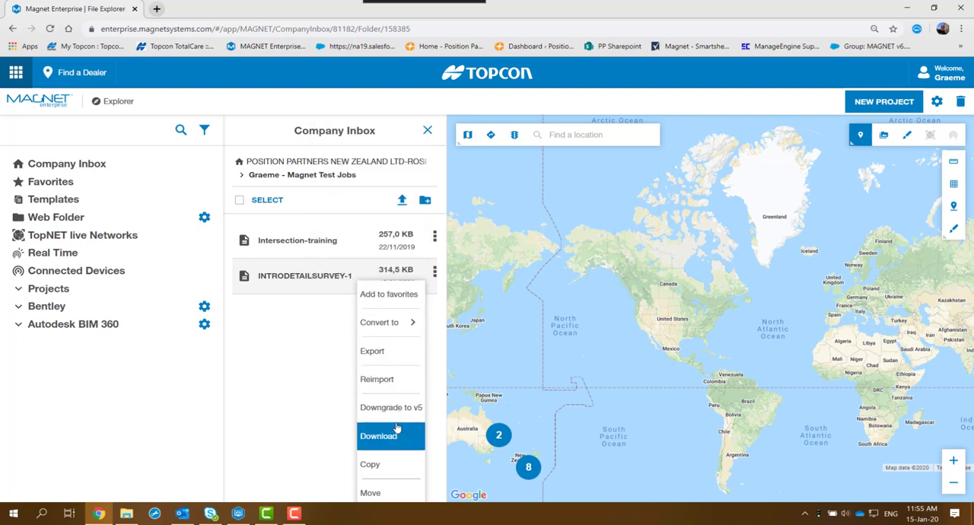
mouse_move(389, 408)
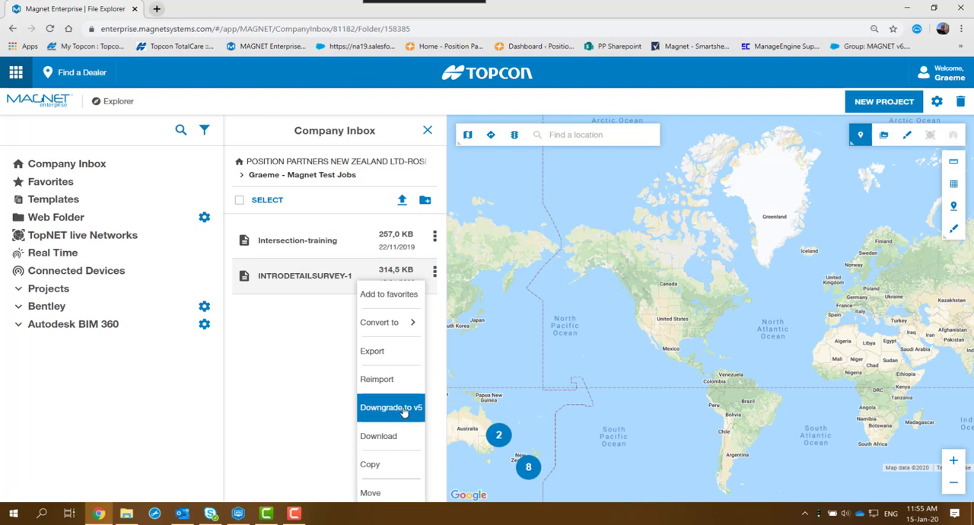
click(390, 408)
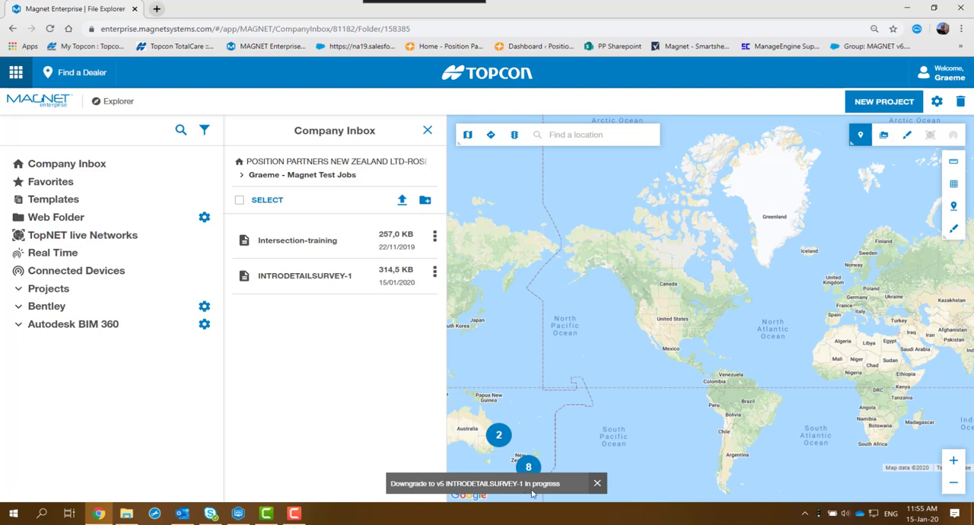
mouse_move(359, 400)
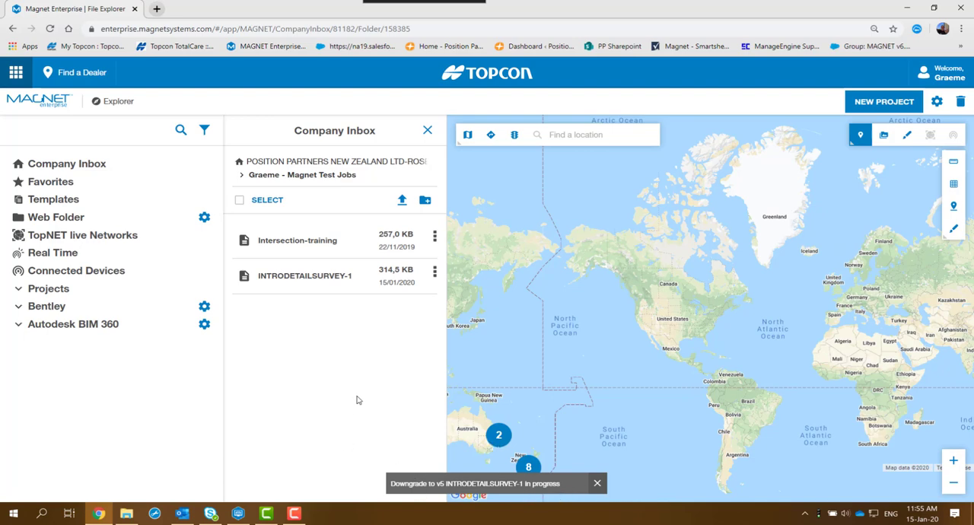
mouse_move(268, 323)
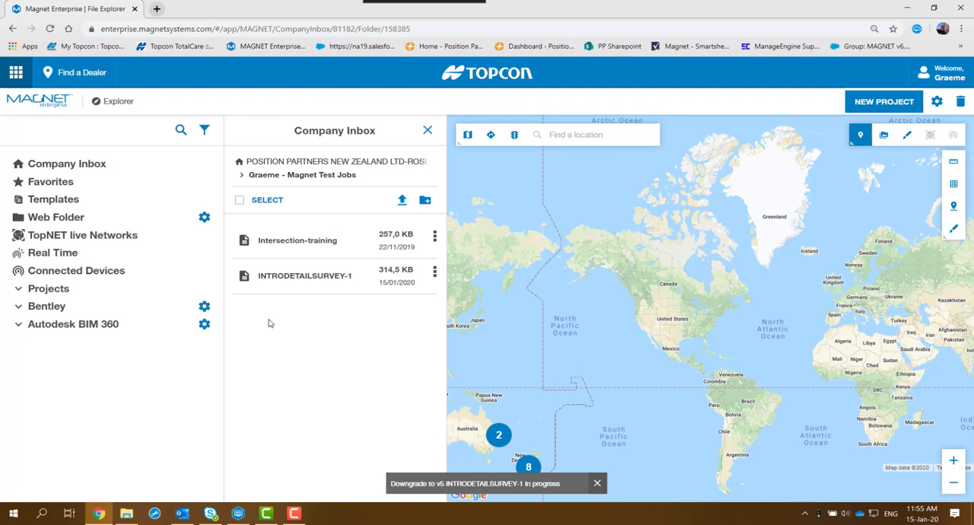
mouse_move(337, 295)
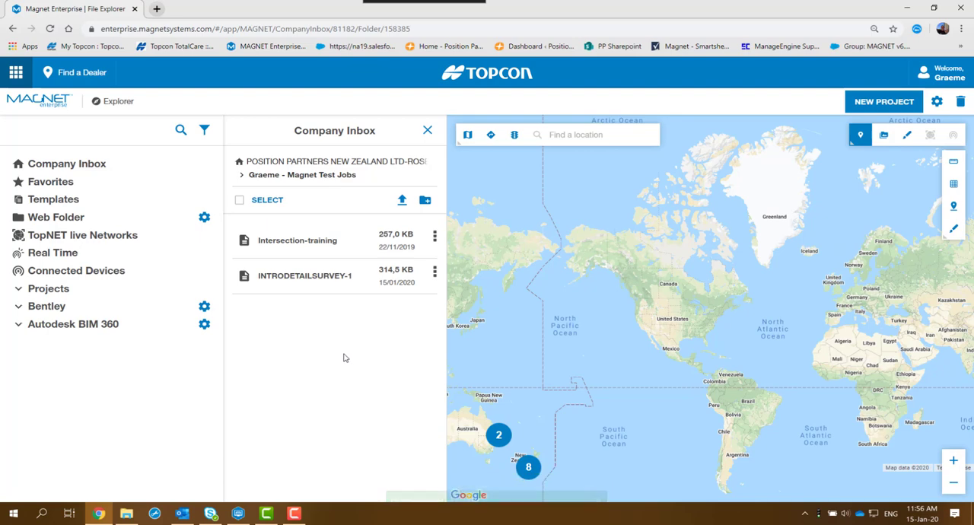
mouse_move(309, 338)
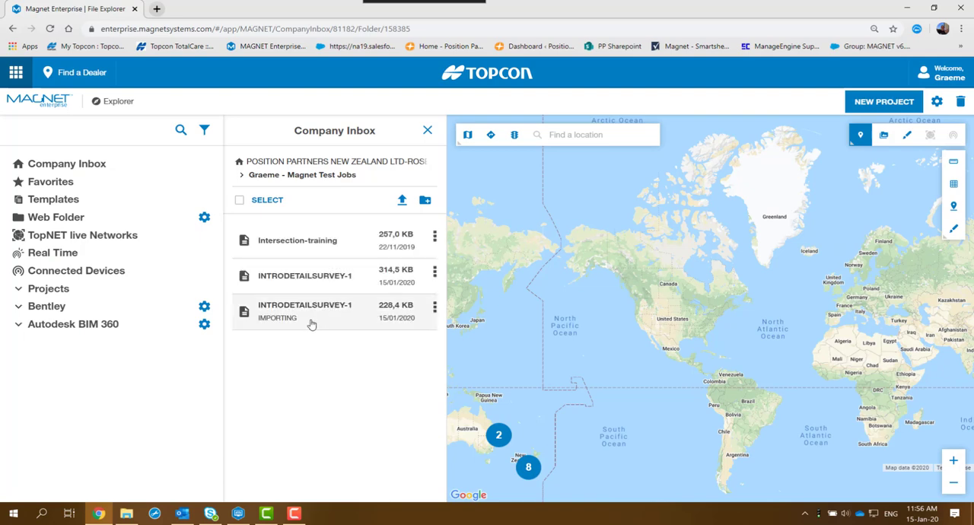
mouse_move(277, 325)
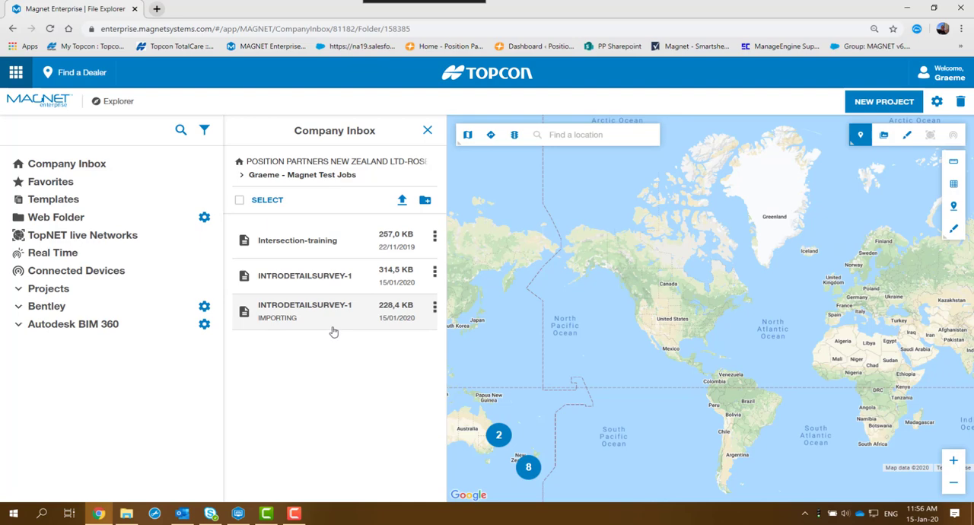
mouse_move(319, 281)
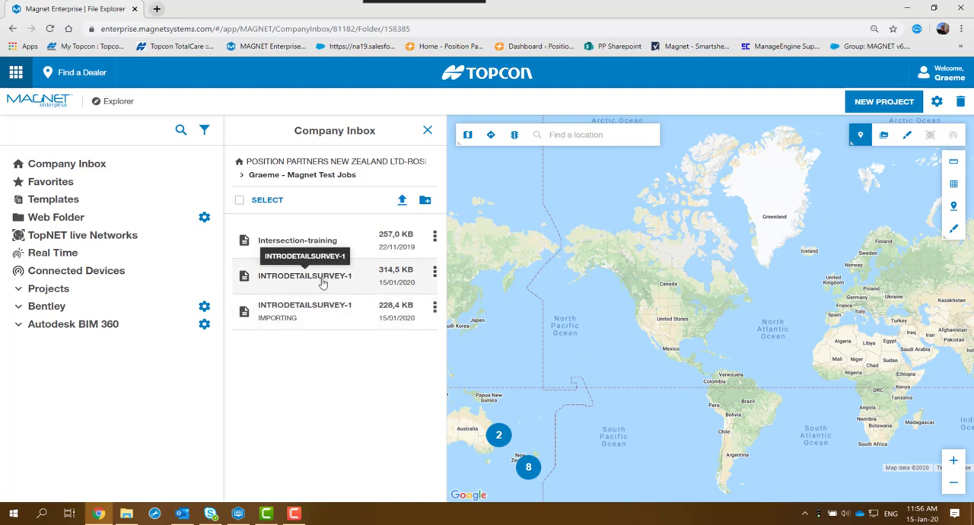
mouse_move(340, 403)
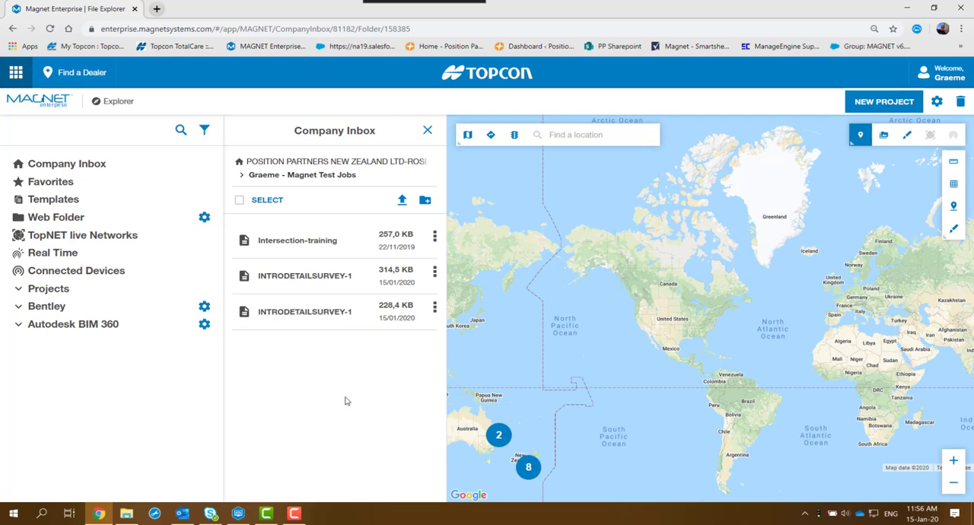
mouse_move(362, 326)
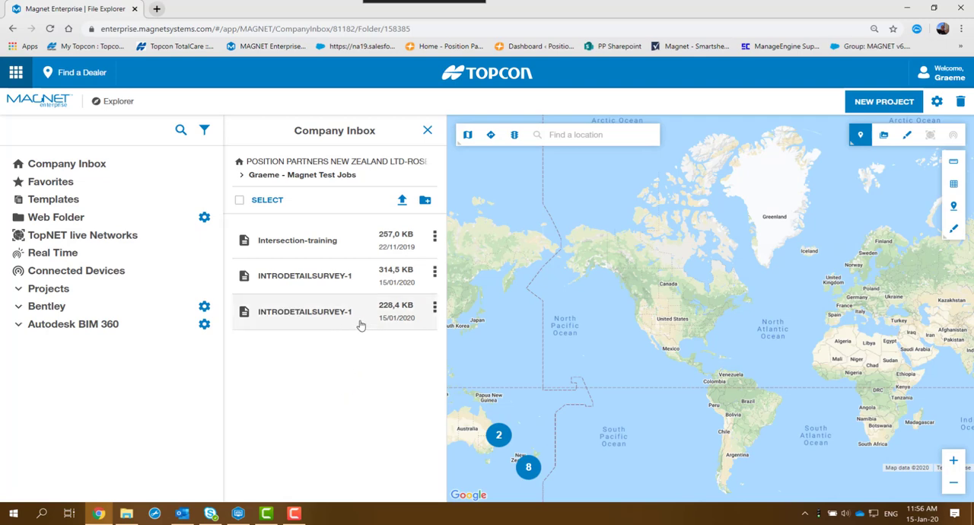
Expand the 228.4 KB v5 copy and the 314.5 KB v6 original to compare their Type fields
click(304, 311)
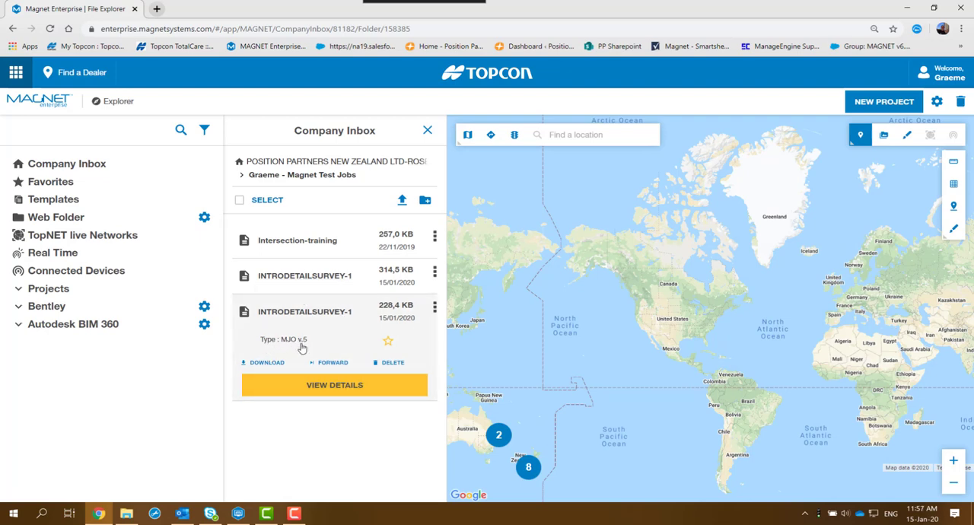
click(304, 275)
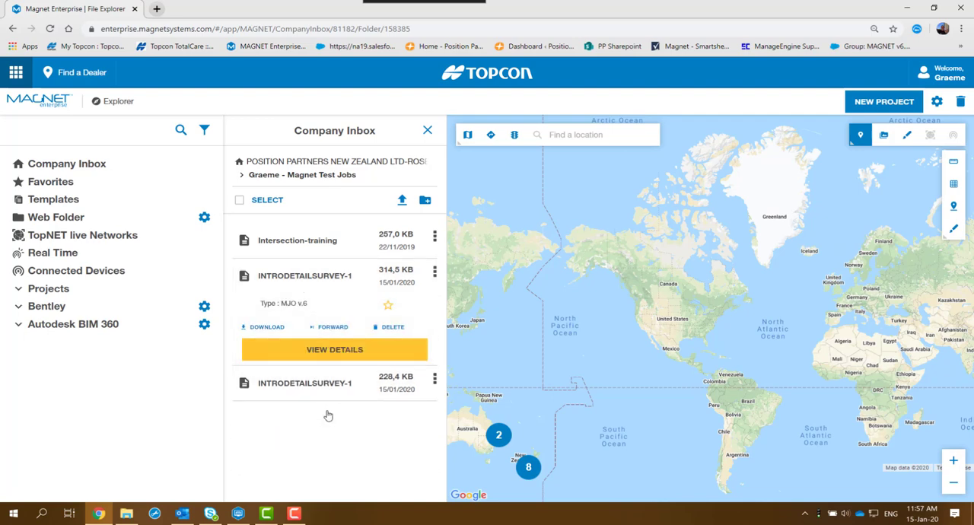
mouse_move(338, 310)
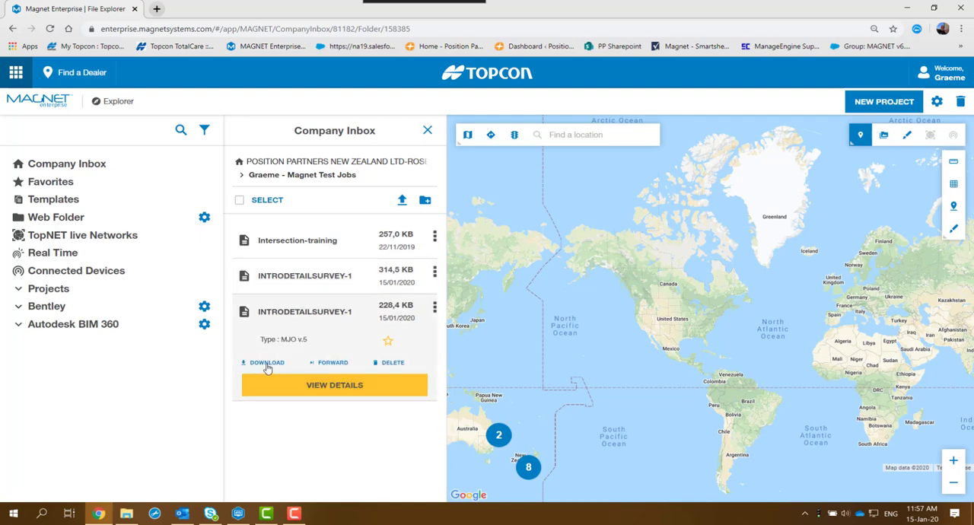
mouse_move(268, 367)
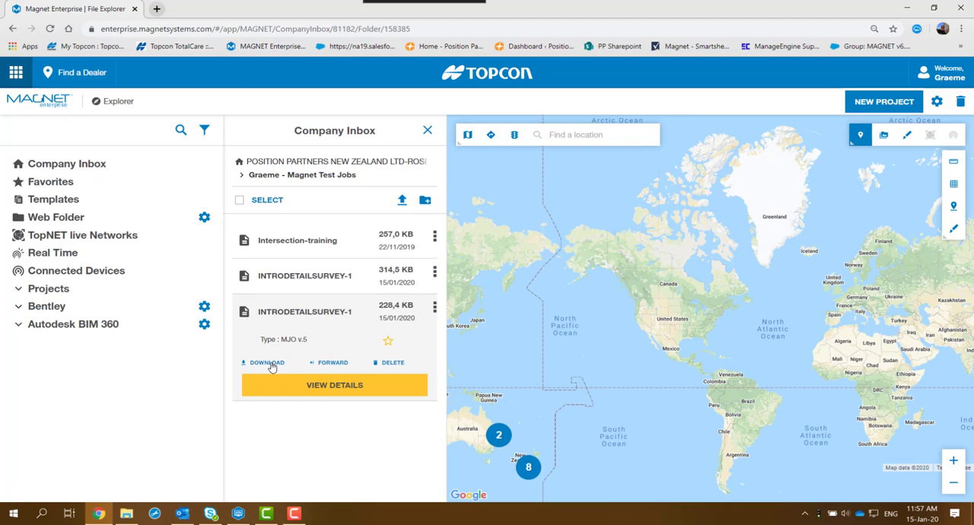
Download the v5 copy to C:\DATA as INTRODETAILSURVEY-v5.mjo
click(266, 362)
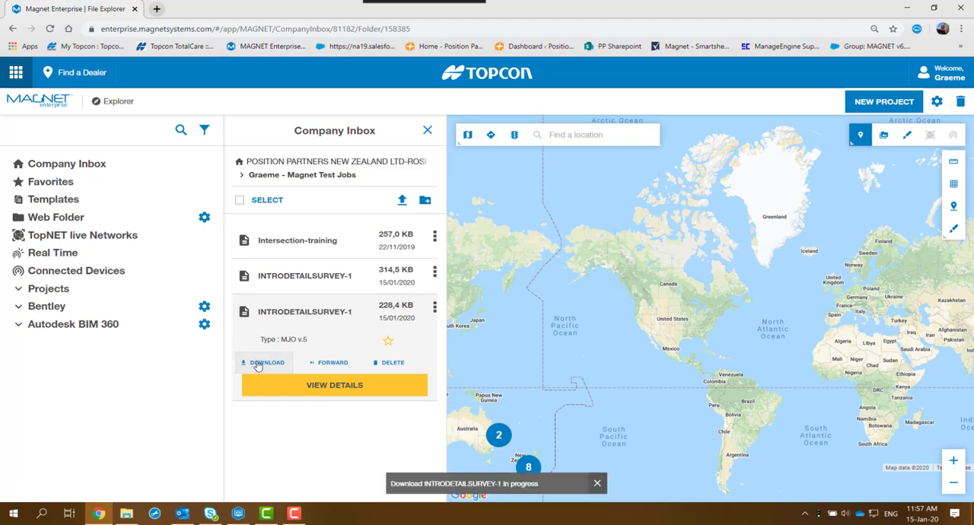
click(267, 362)
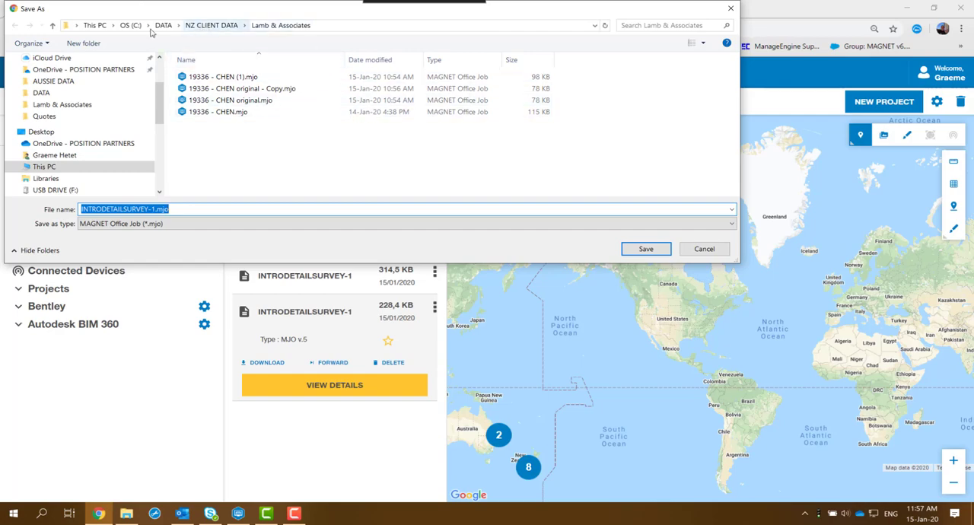
click(163, 24)
text(v5)
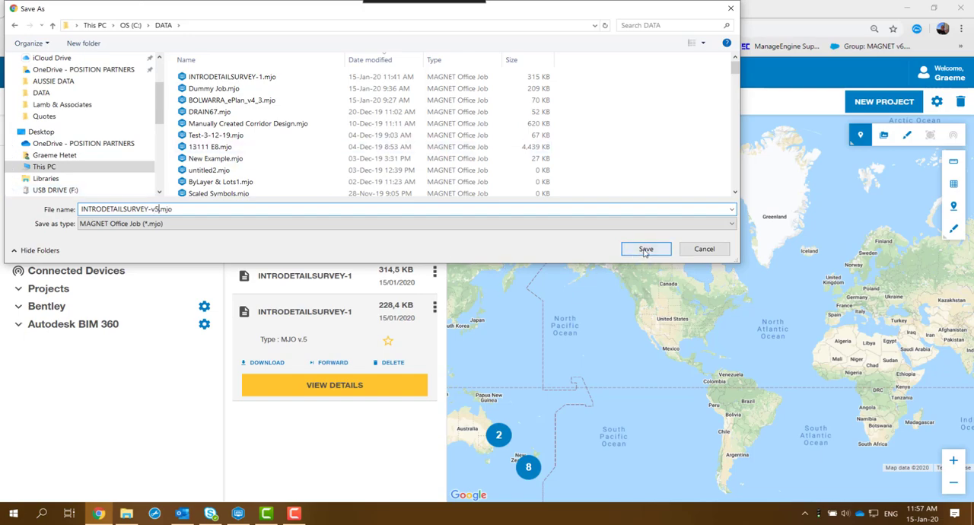
click(645, 250)
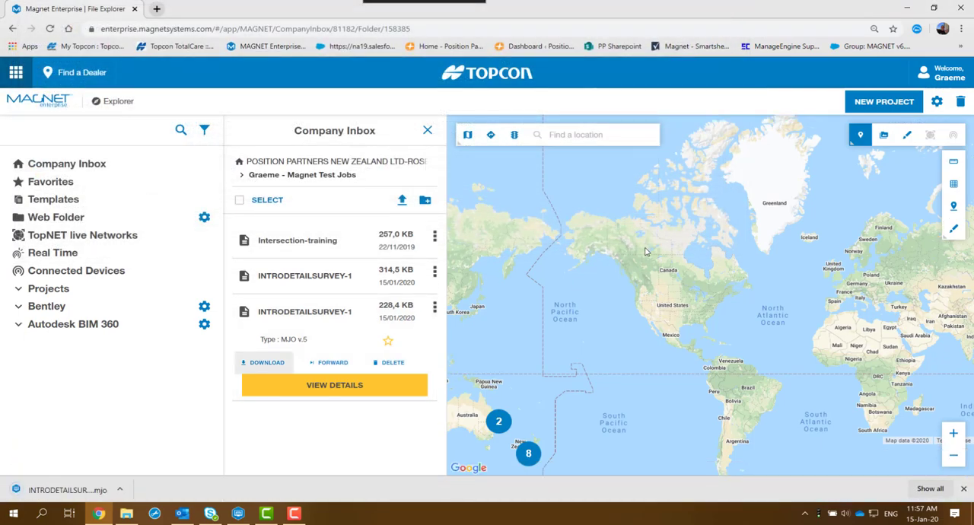
mouse_move(585, 259)
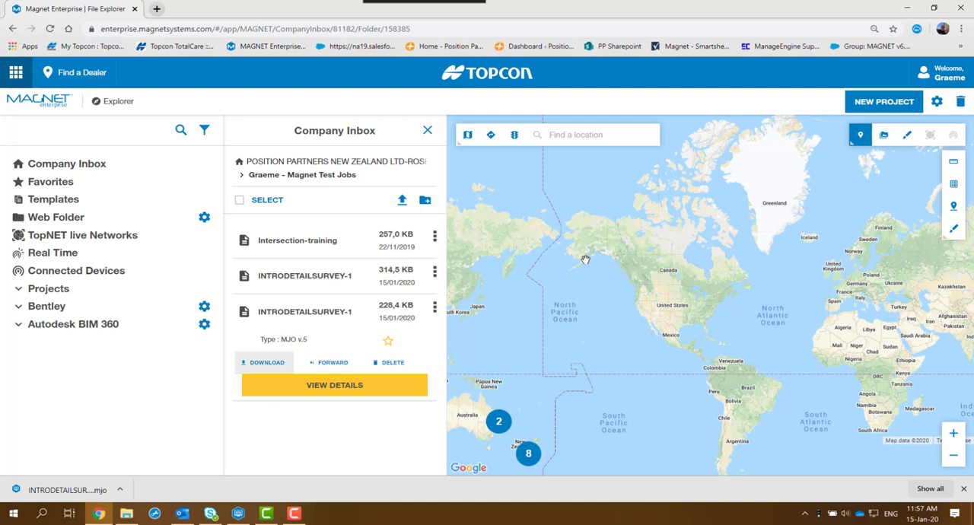
mouse_move(47, 93)
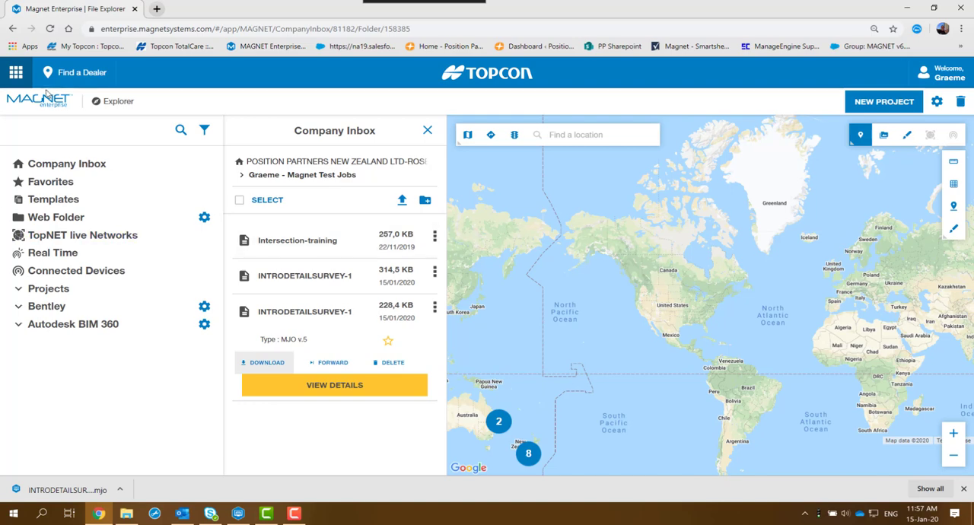